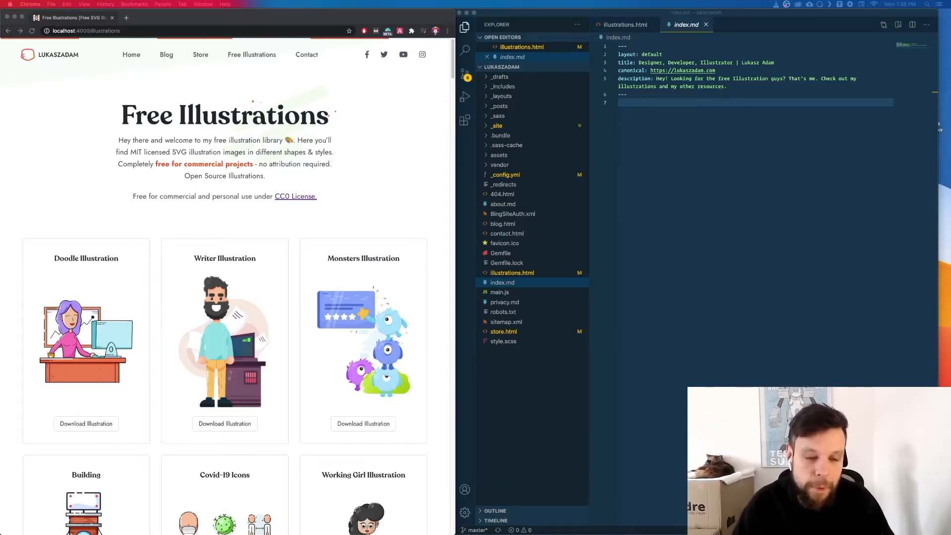
From the home page, navigate to the Store page and scroll to the 'What's included' list with 'Only $15!'.
{"action": "left_click", "coordinate": [55, 55]}
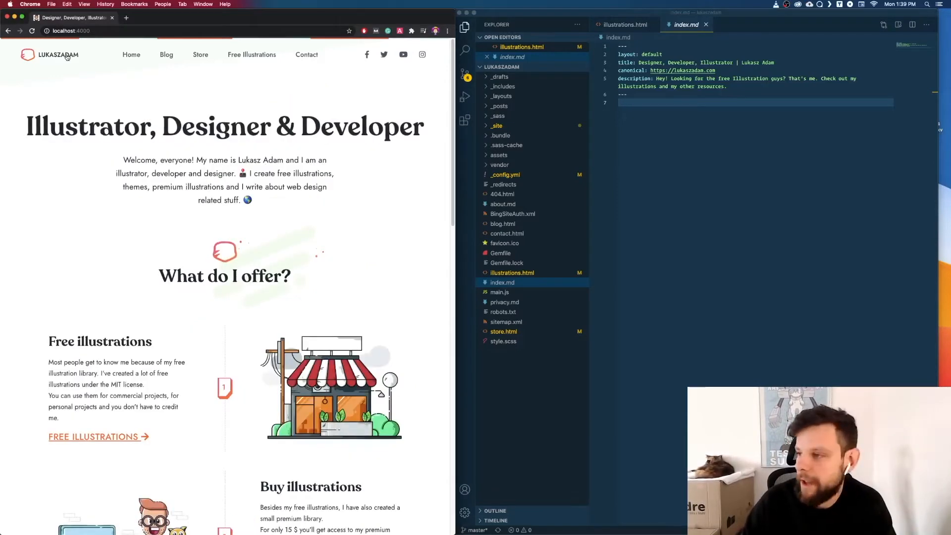
{"action": "left_click", "coordinate": [742, 219]}
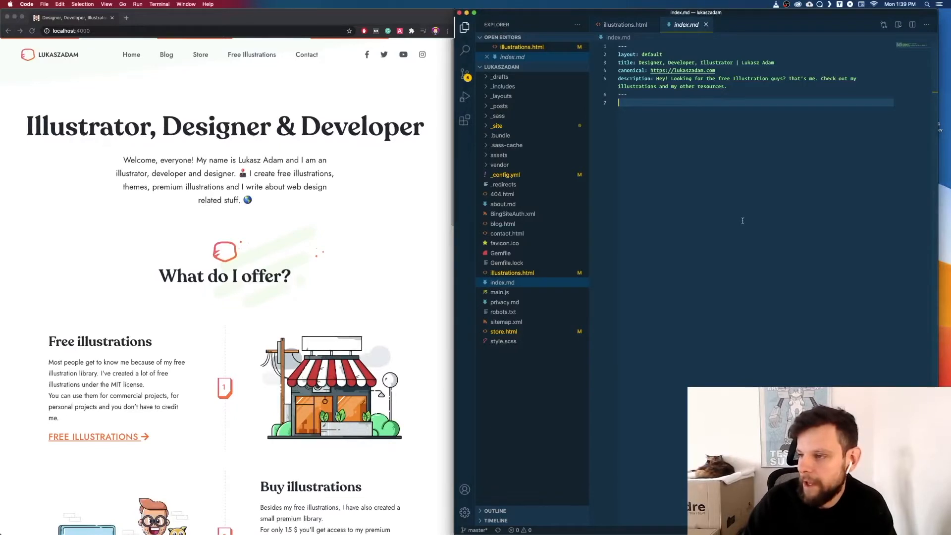
{"action": "left_click", "coordinate": [176, 55]}
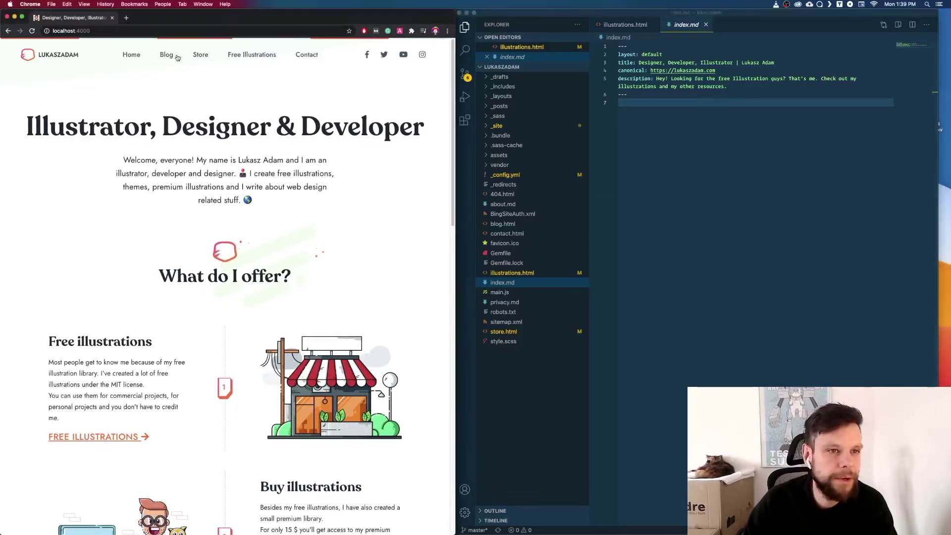
{"action": "left_click", "coordinate": [200, 55]}
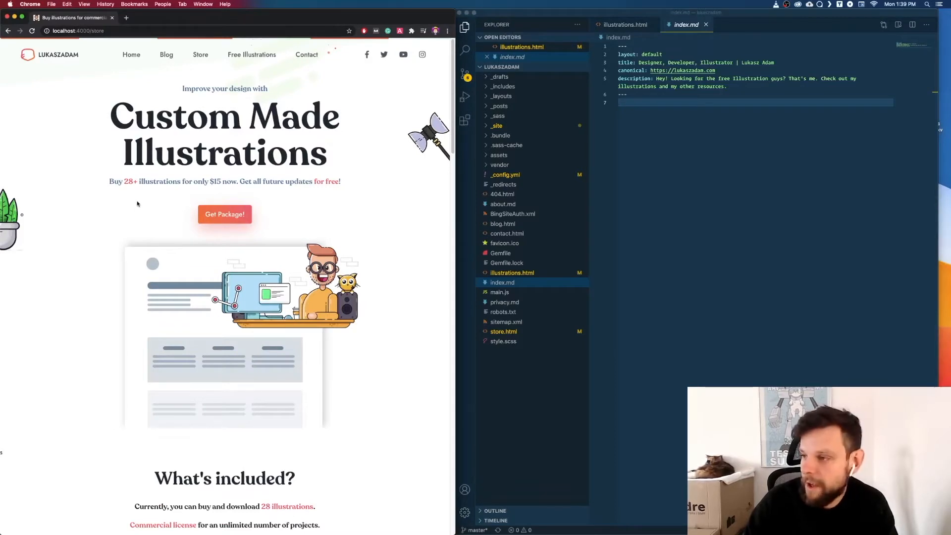
{"action": "mouse_move", "coordinate": [296, 194]}
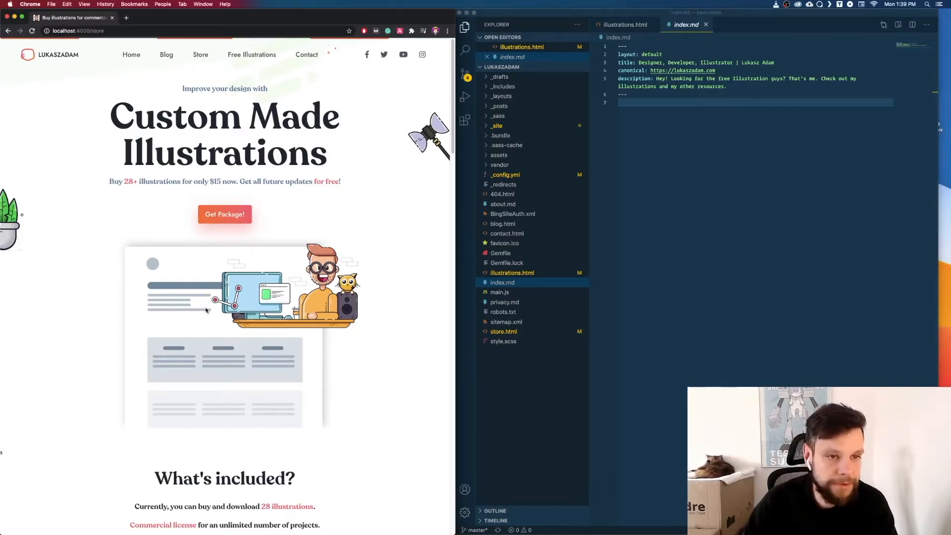
{"action": "scroll", "scroll_direction": "down", "scroll_amount": 3}
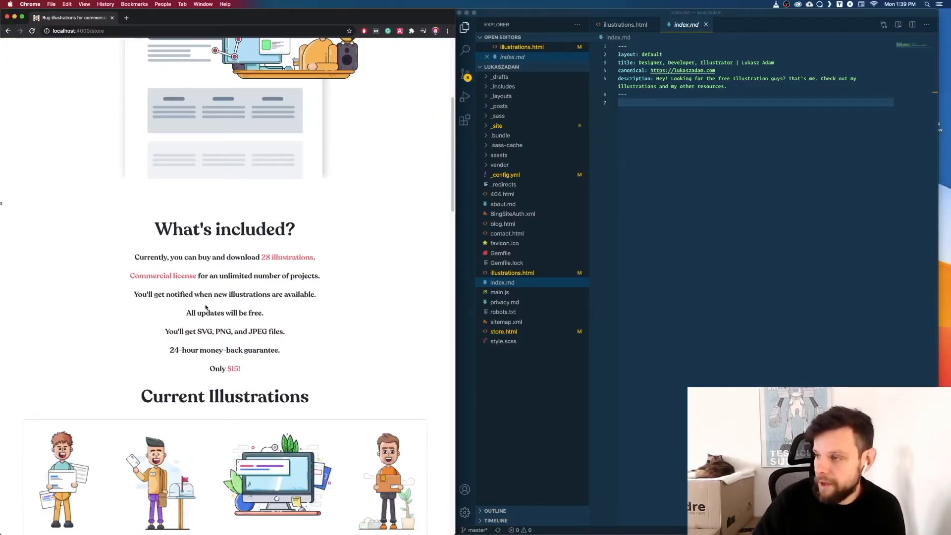
Switch to illustrations.html and scroll through its markup hunting for the hard-coded $15.
{"action": "left_click", "coordinate": [622, 24]}
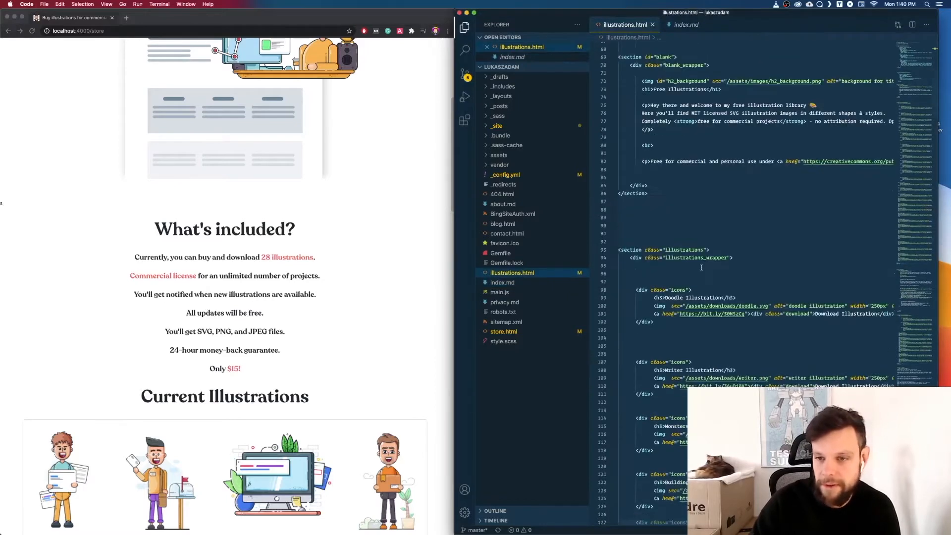
{"action": "scroll", "scroll_direction": "down", "scroll_amount": 3}
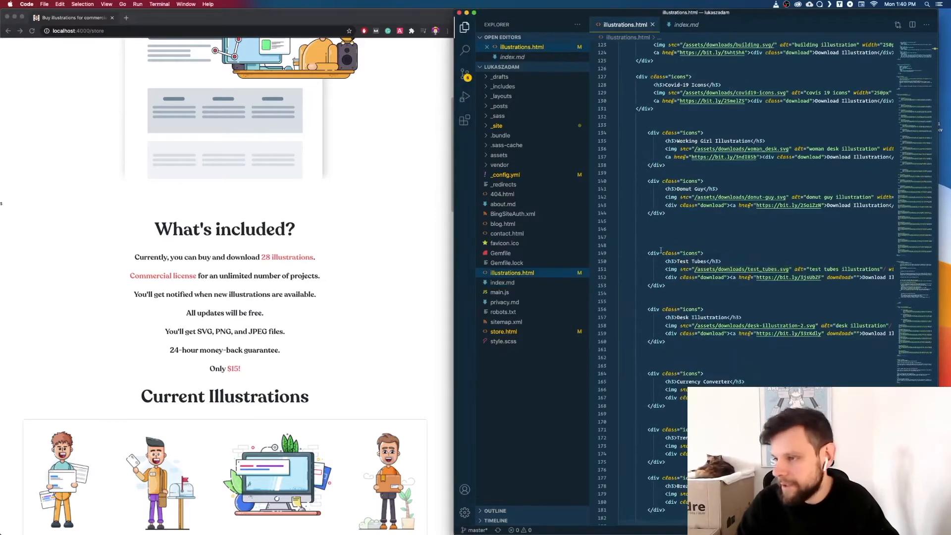
{"action": "scroll", "scroll_direction": "up", "scroll_amount": 3}
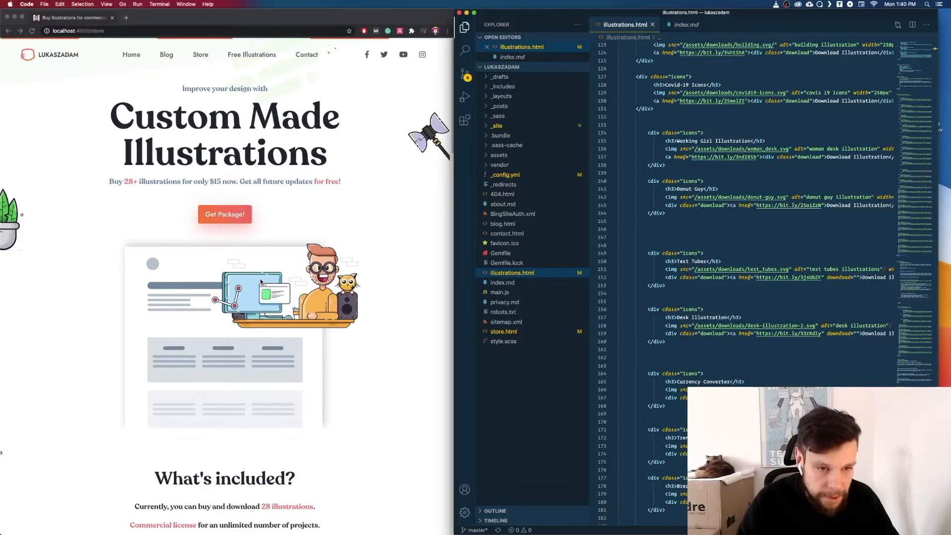
{"action": "scroll", "scroll_direction": "up", "scroll_amount": 3}
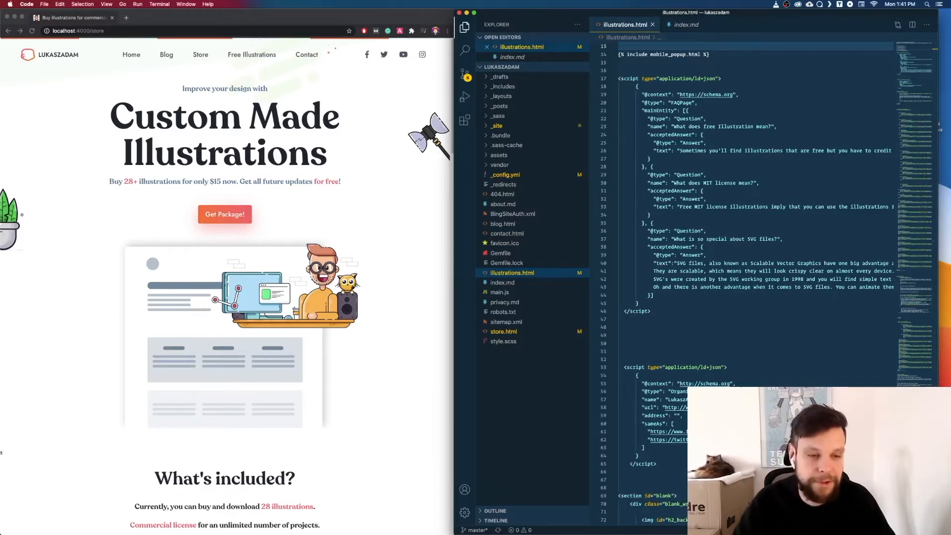
Go to the Free Illustrations page and scroll to the Premium Illustrations paragraph mentioning $15.
{"action": "left_click", "coordinate": [251, 54]}
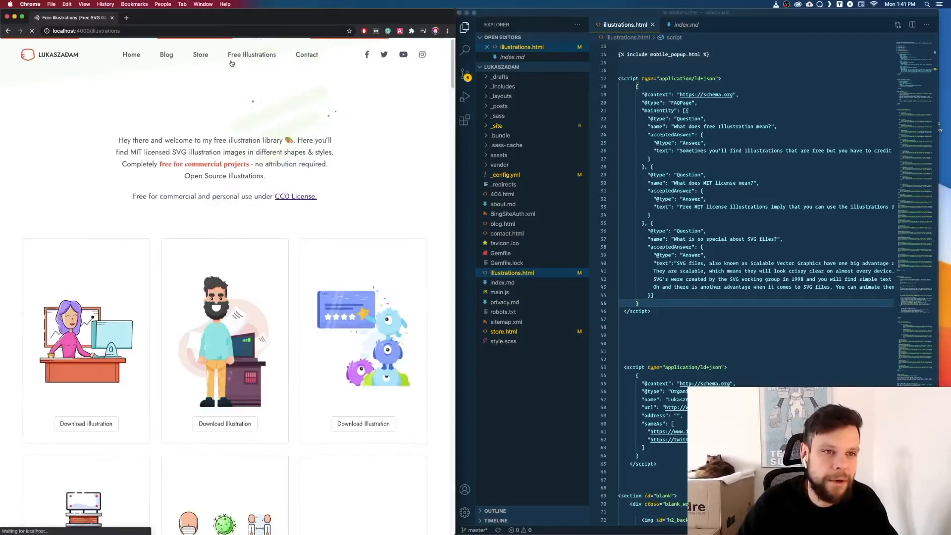
{"action": "scroll", "scroll_direction": "down", "scroll_amount": 3}
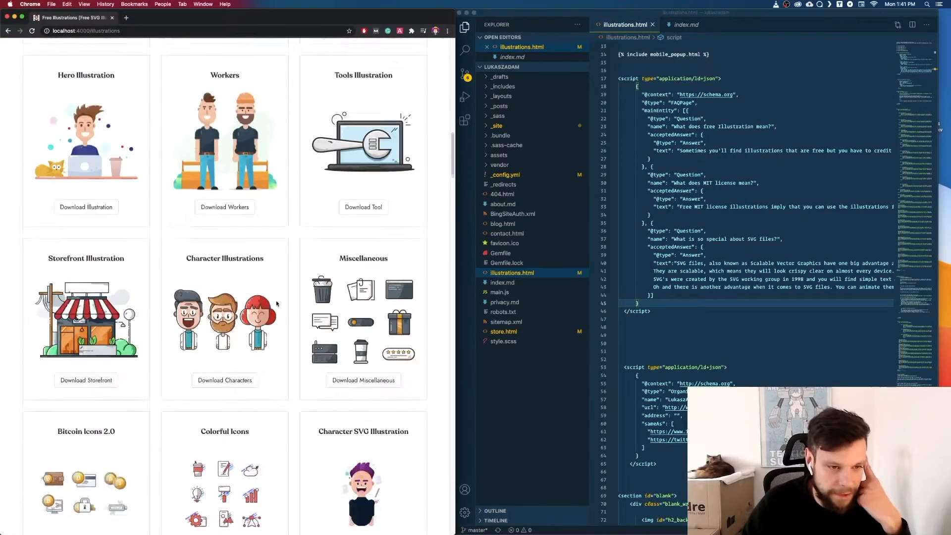
{"action": "scroll", "scroll_direction": "down", "scroll_amount": 3}
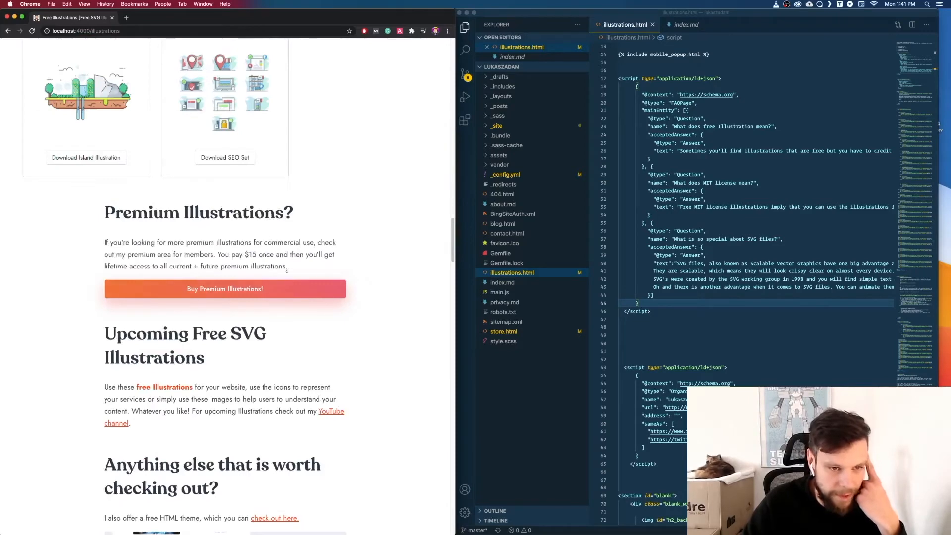
{"action": "scroll", "scroll_direction": "down", "scroll_amount": 3}
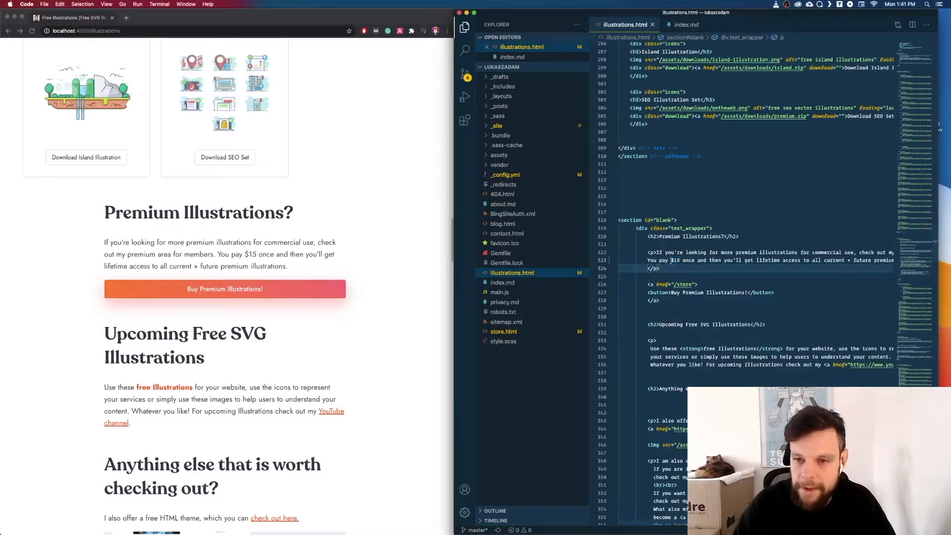
Replace $15 on line 323 with {{ site.price }}, save, and select the new placeholder.
{"action": "type", "text": "{{ site.price }}"}
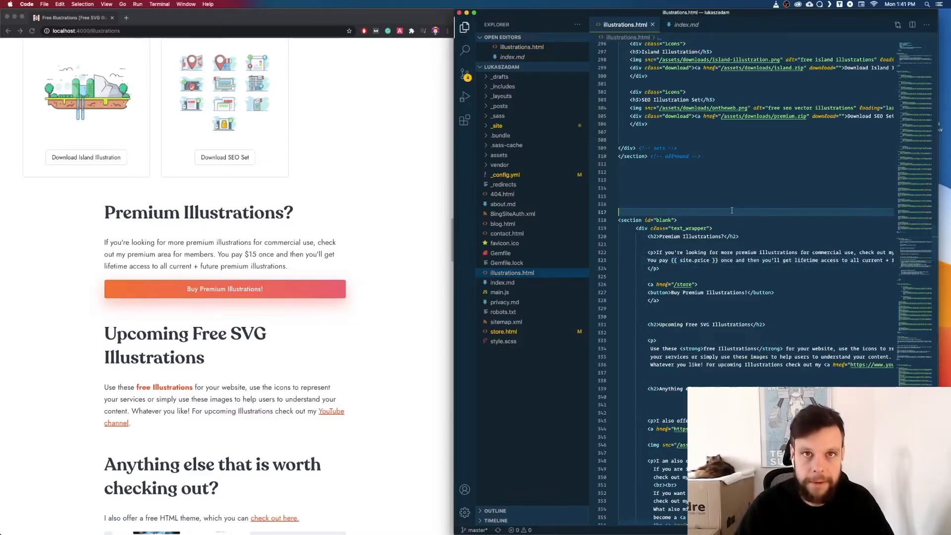
{"action": "left_click", "coordinate": [745, 196]}
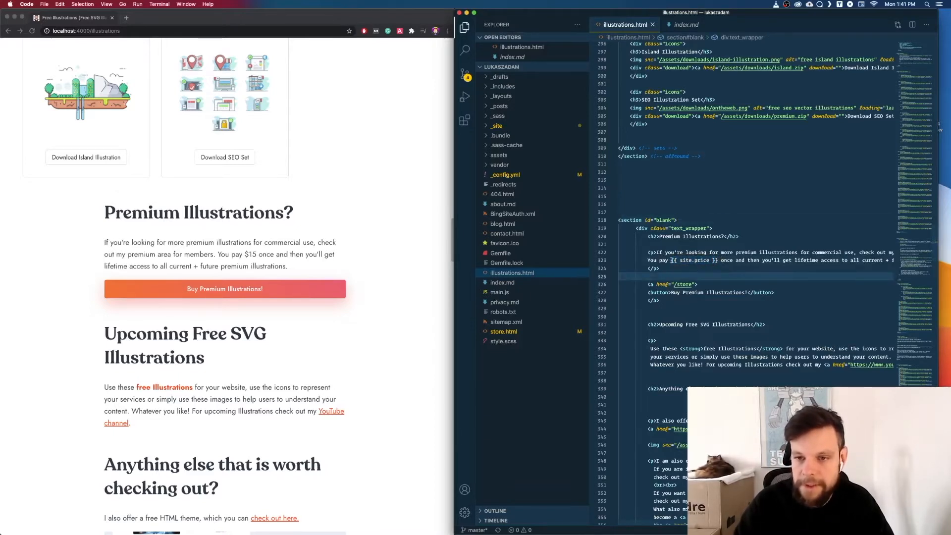
{"action": "double_click", "coordinate": [691, 261]}
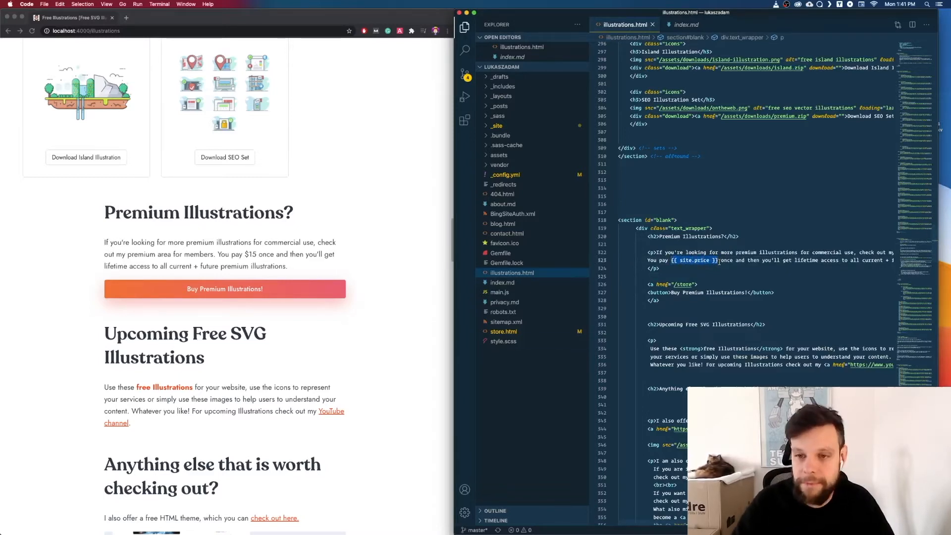
In store.html, change 'Only $15!' and the hero buy sentence to use {{ site.price }}.
{"action": "left_click", "coordinate": [503, 331]}
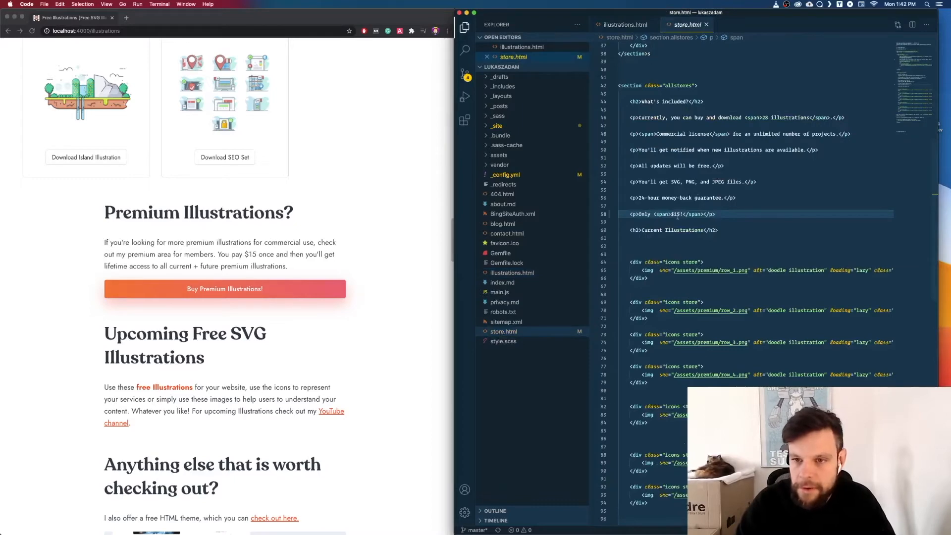
{"action": "type", "text": "{{ site.price }}"}
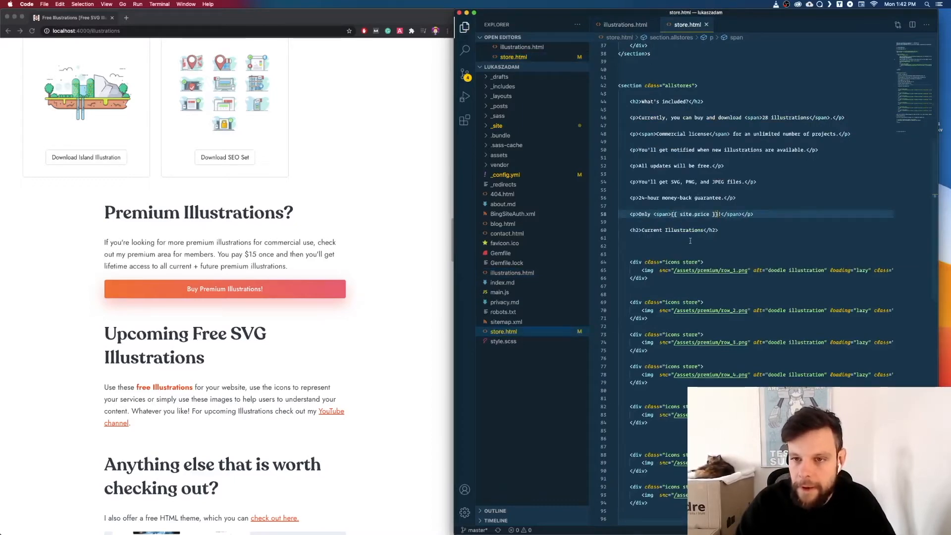
{"action": "scroll", "scroll_direction": "up", "scroll_amount": 3}
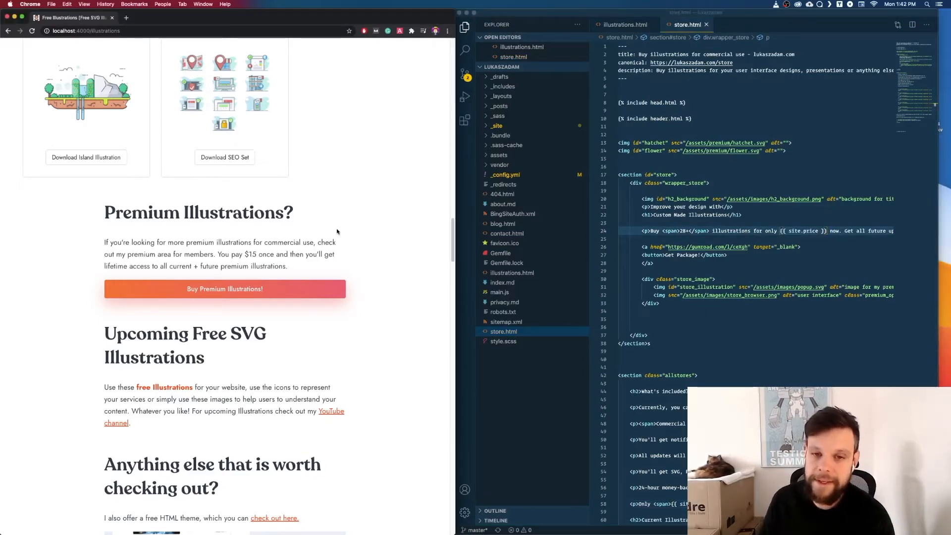
Add 'price: $15' after url in _config.yml and save, moving on toward _includes/head.html.
{"action": "left_click", "coordinate": [504, 183]}
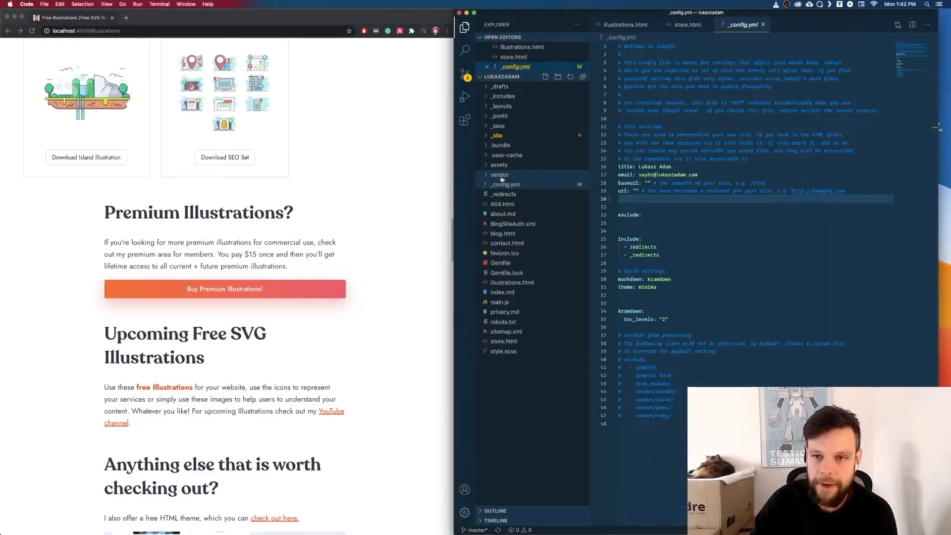
{"action": "mouse_move", "coordinate": [499, 174]}
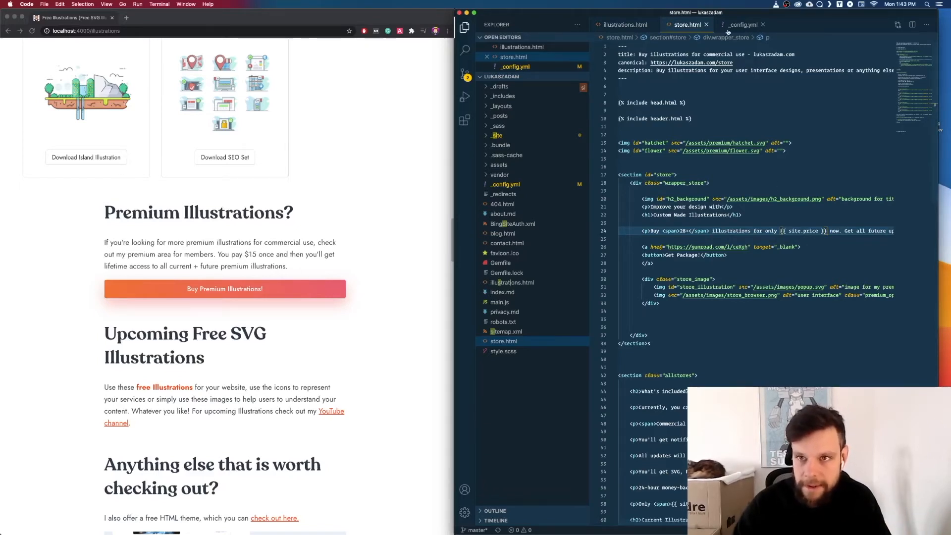
{"action": "left_click", "coordinate": [743, 24]}
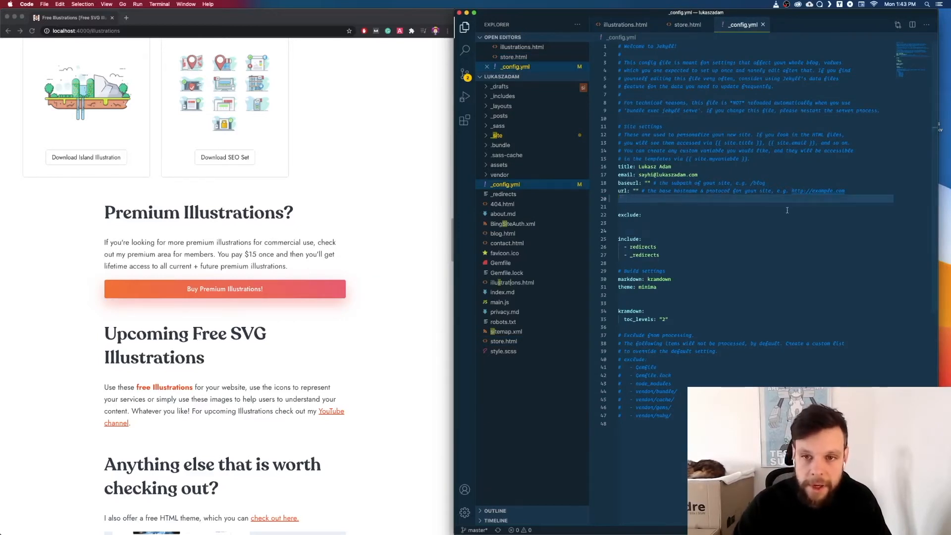
{"action": "type", "text": "price:"}
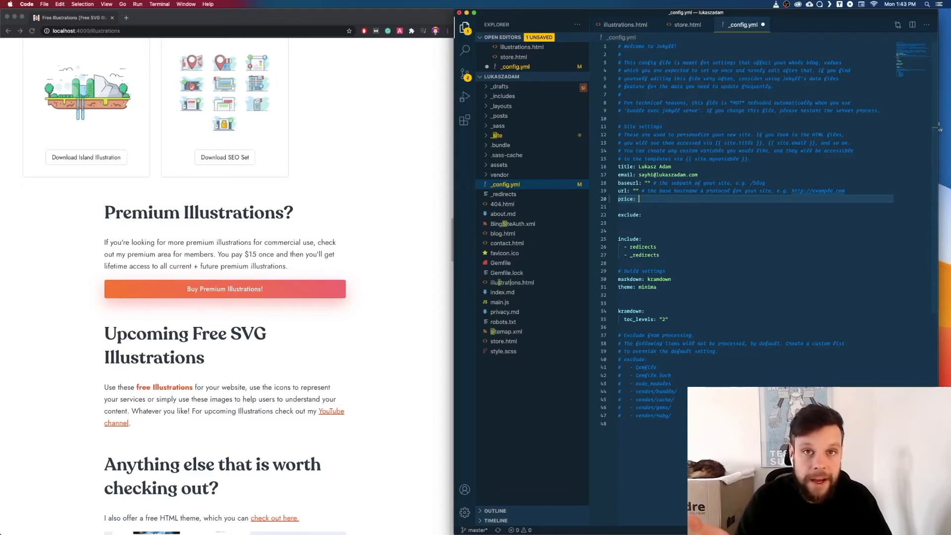
{"action": "type", "text": "$15"}
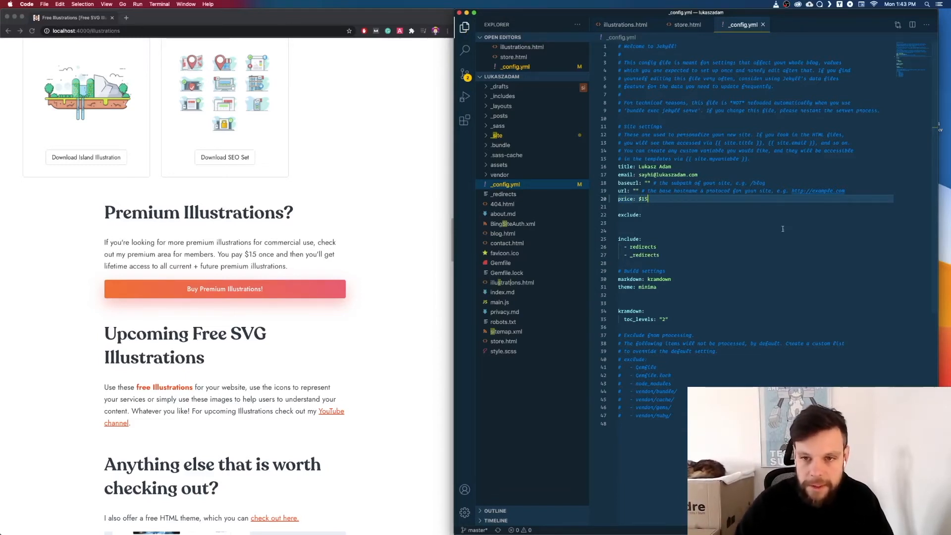
{"action": "scroll", "scroll_direction": "down", "scroll_amount": 3}
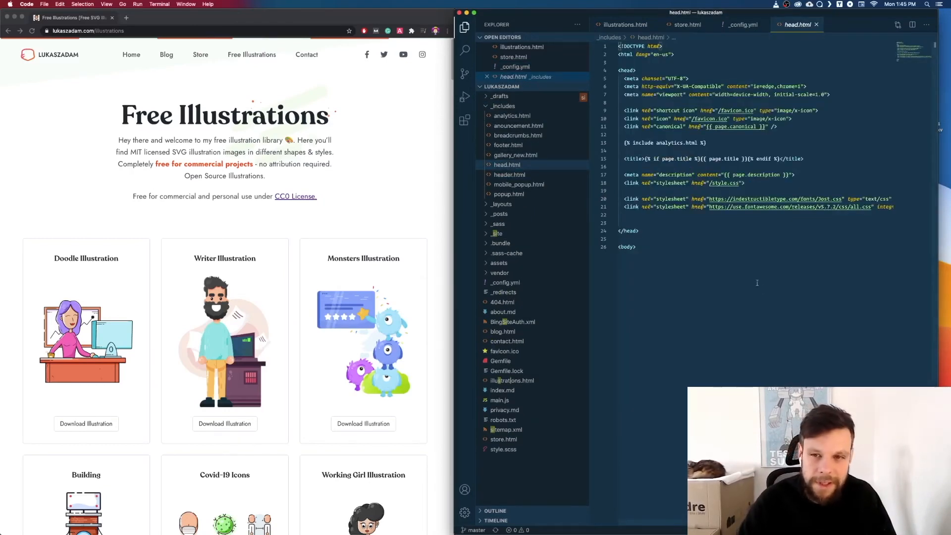
Glance at the header.html include, then bring illustrations.html back into focus.
{"action": "left_click", "coordinate": [628, 246]}
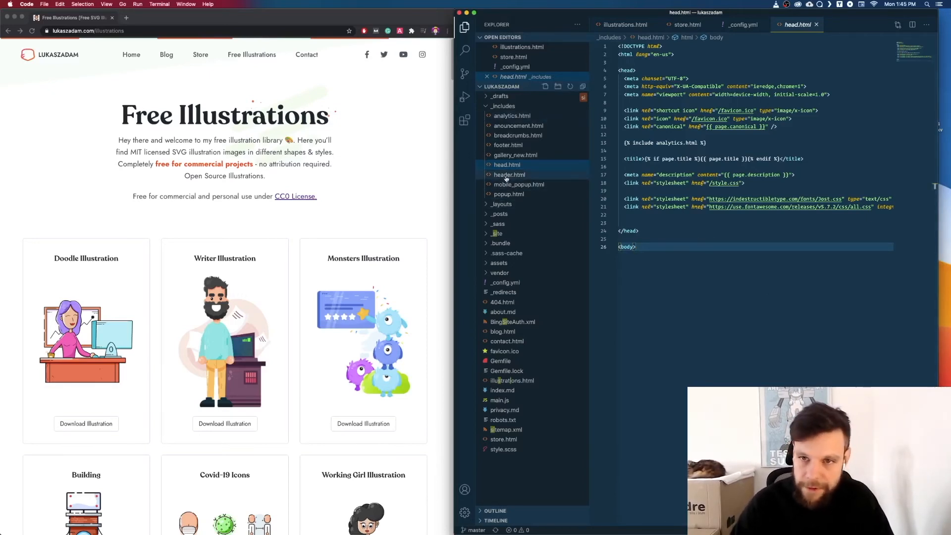
{"action": "left_click", "coordinate": [509, 174]}
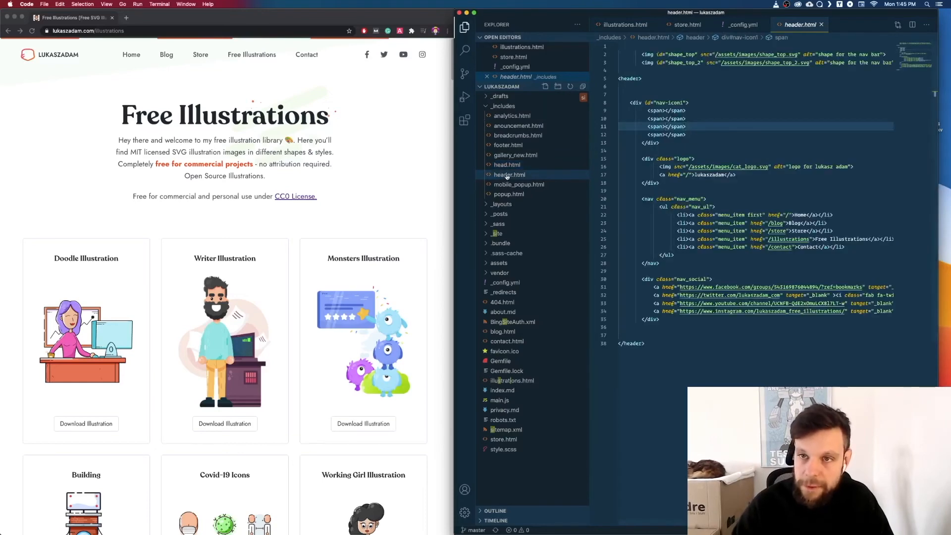
{"action": "left_click", "coordinate": [621, 24]}
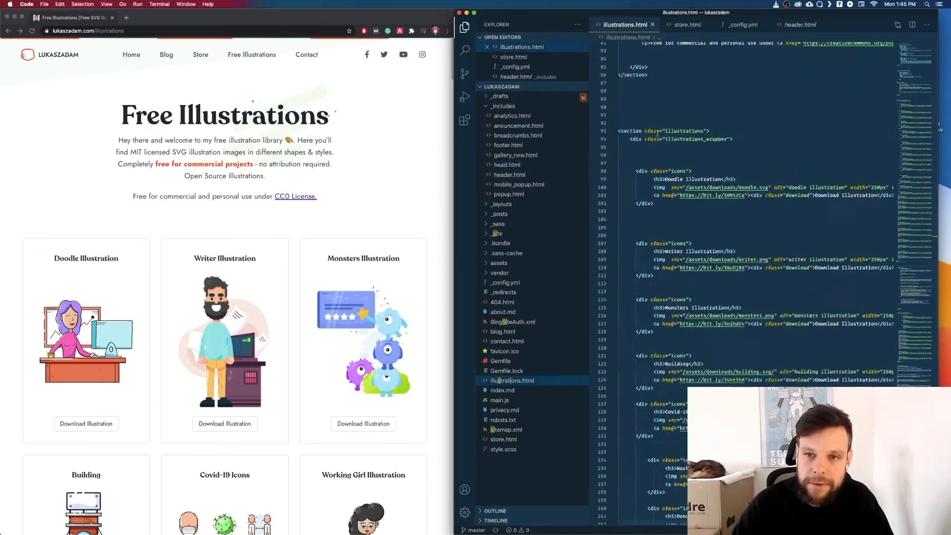